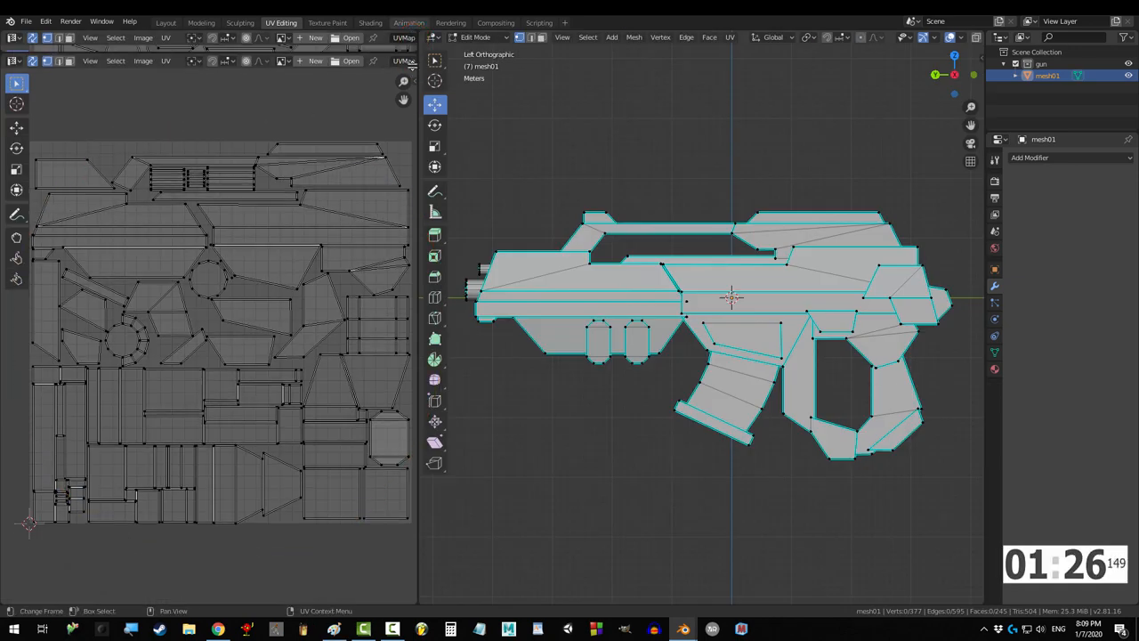
Turn the area below the UV layout into a Shader Editor
{"action": "left_click", "coordinate": [15, 336]}
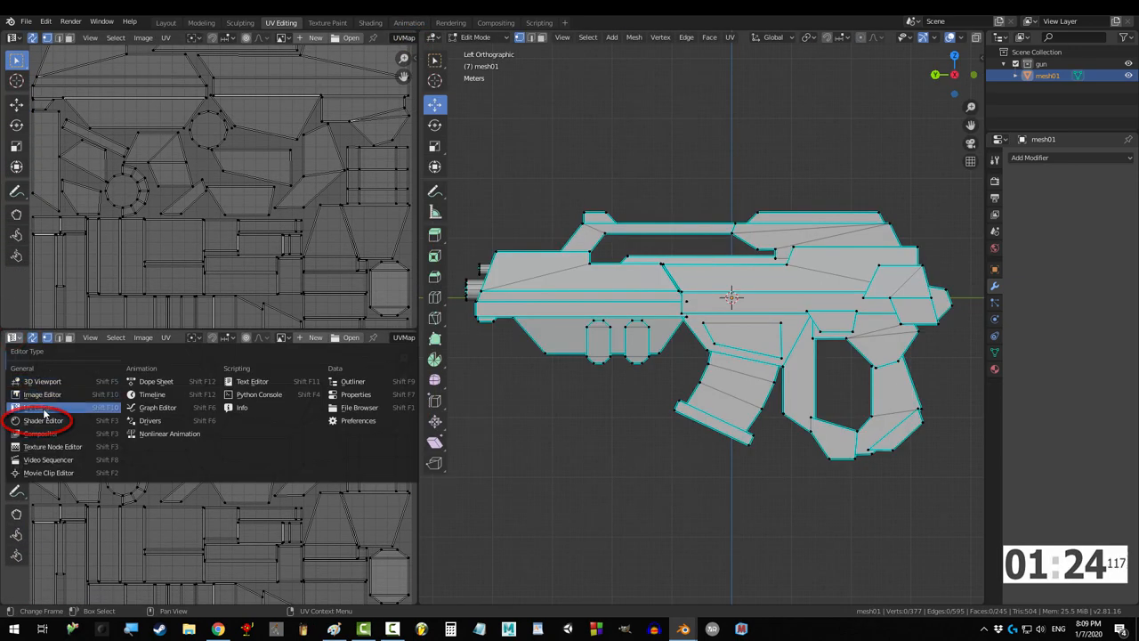
{"action": "left_click", "coordinate": [43, 421]}
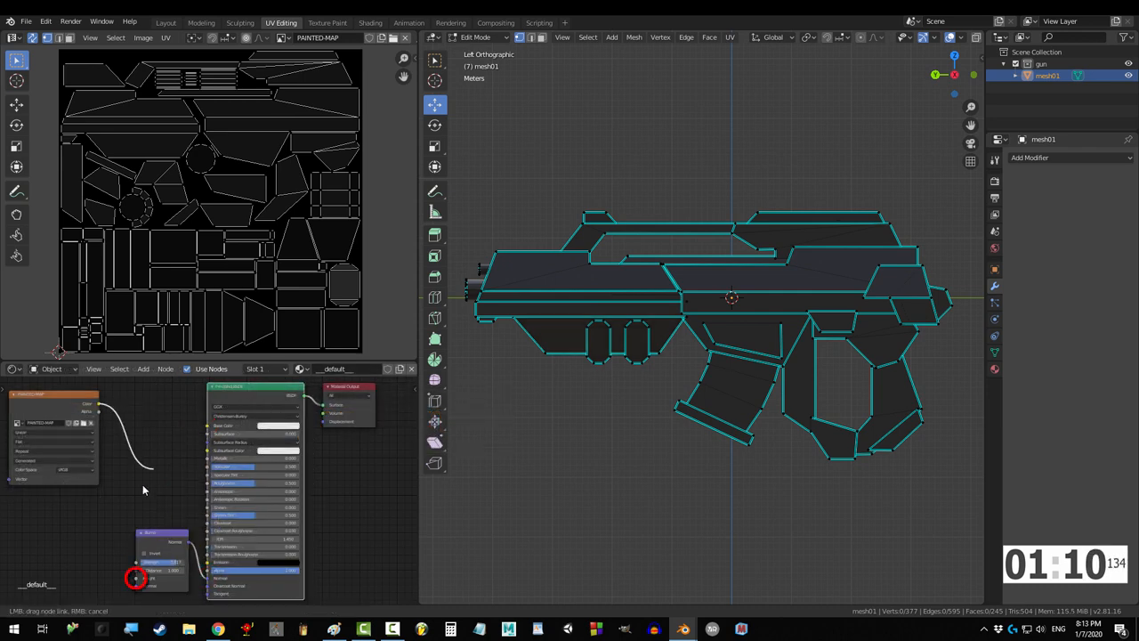
Put the gun into Texture Paint mode from the viewport mode list
{"action": "left_click", "coordinate": [477, 37]}
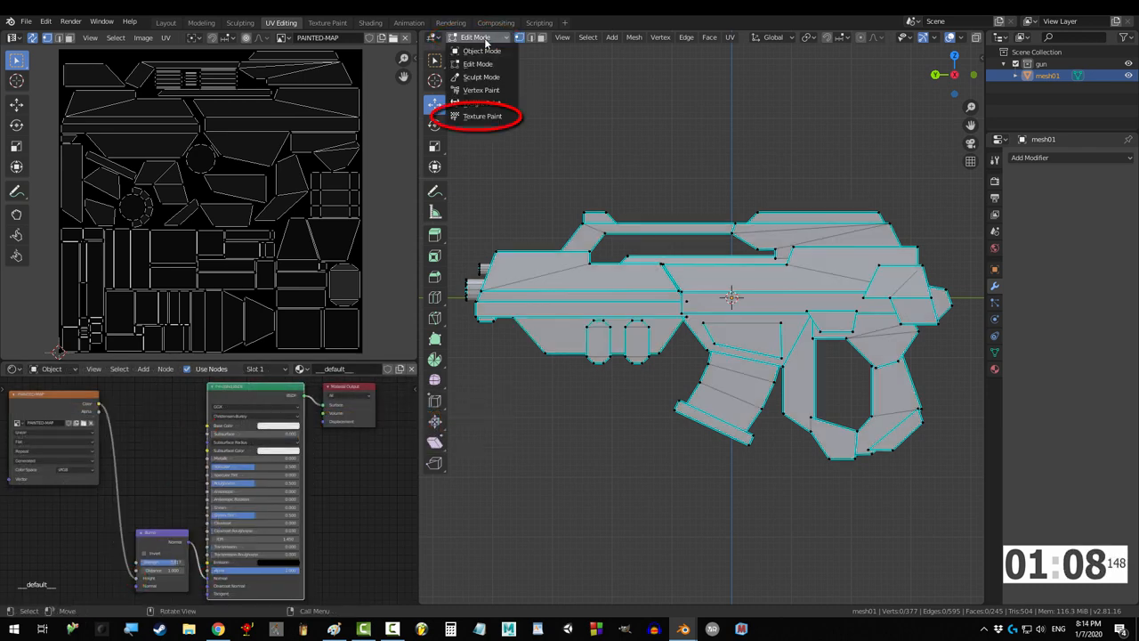
{"action": "left_click", "coordinate": [483, 115]}
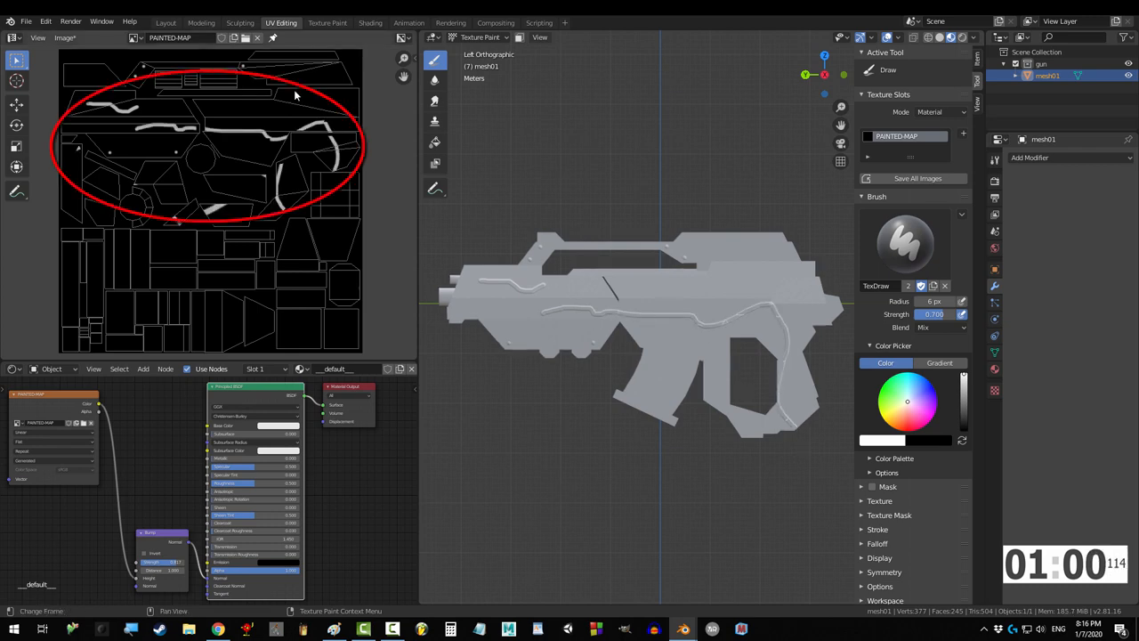
Show tool settings, check the blend mode, and choose the Fill tool to flood the image white
{"action": "left_click", "coordinate": [539, 37]}
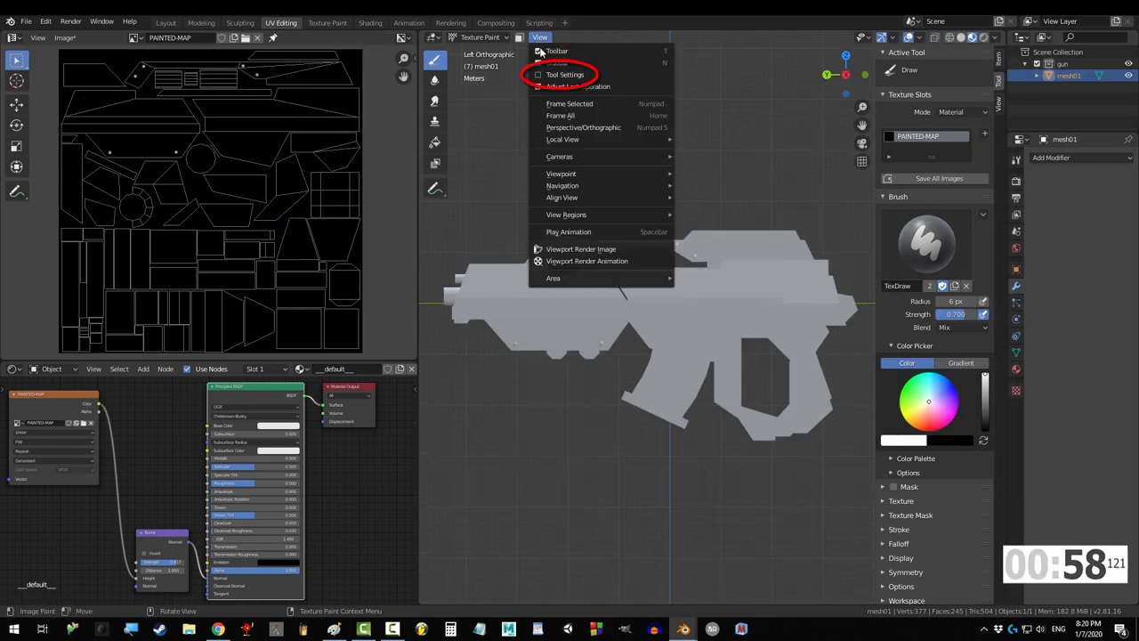
{"action": "left_click", "coordinate": [564, 75]}
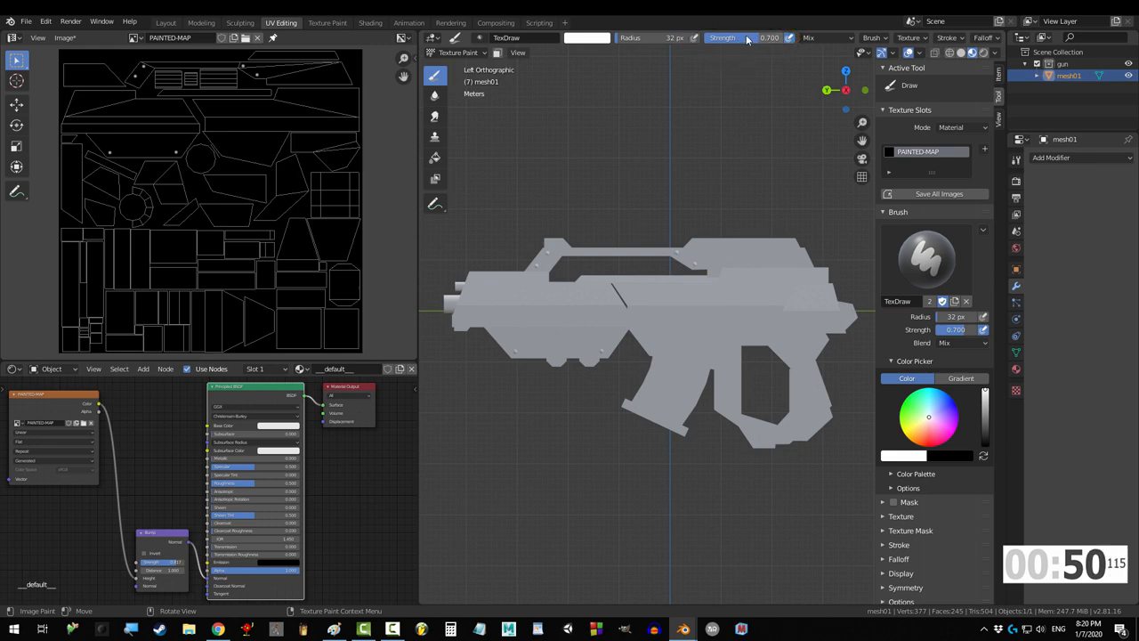
{"action": "left_click", "coordinate": [822, 38]}
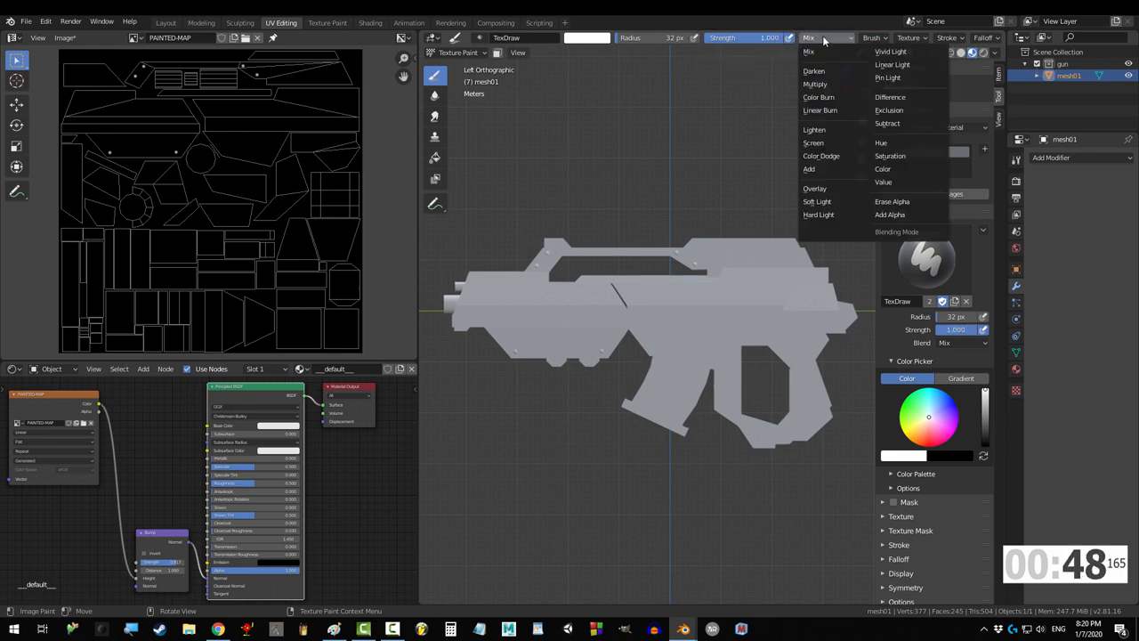
{"action": "mouse_move", "coordinate": [815, 201]}
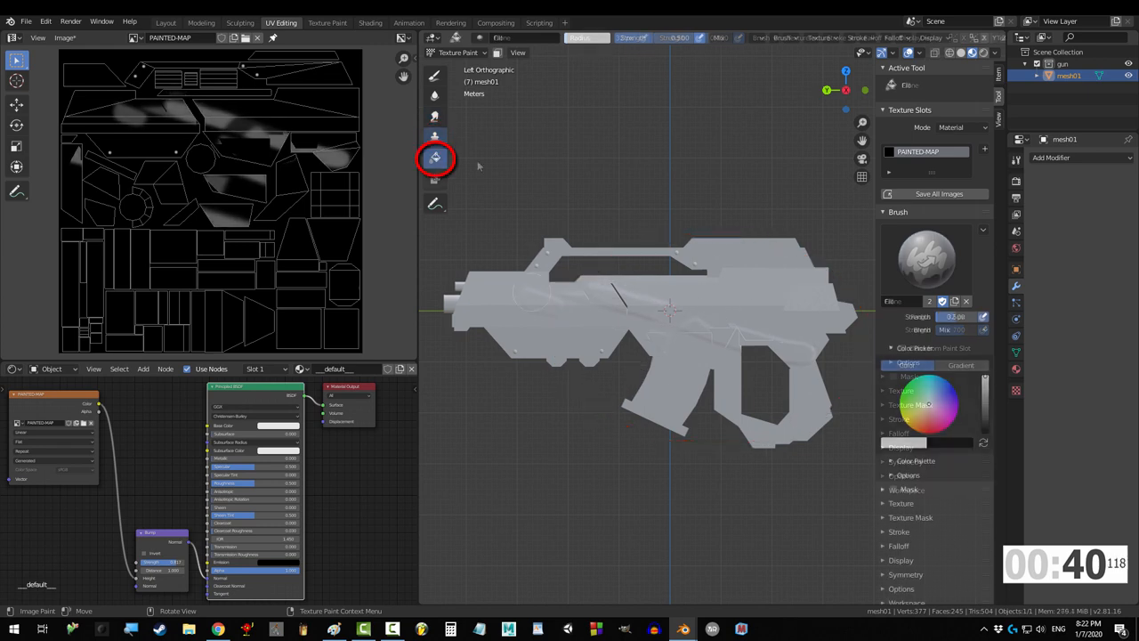
{"action": "left_click", "coordinate": [434, 157]}
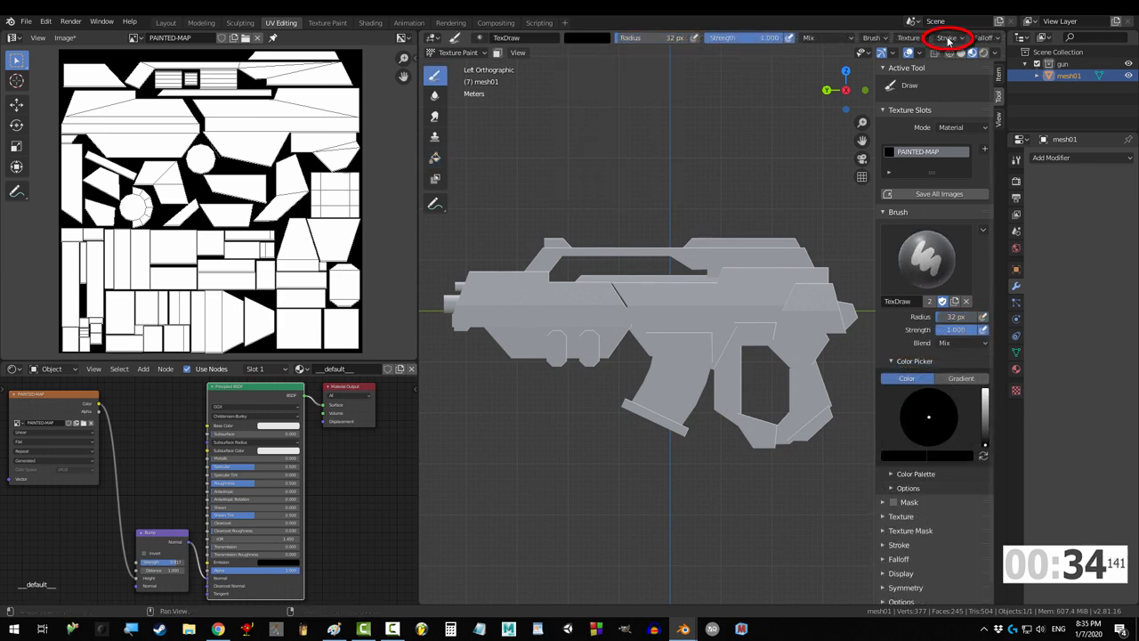
Set the stroke method to Line and paint straight black panel lines along the gun's body
{"action": "left_click_drag", "start_coordinate": [489, 302], "coordinate": [648, 297]}
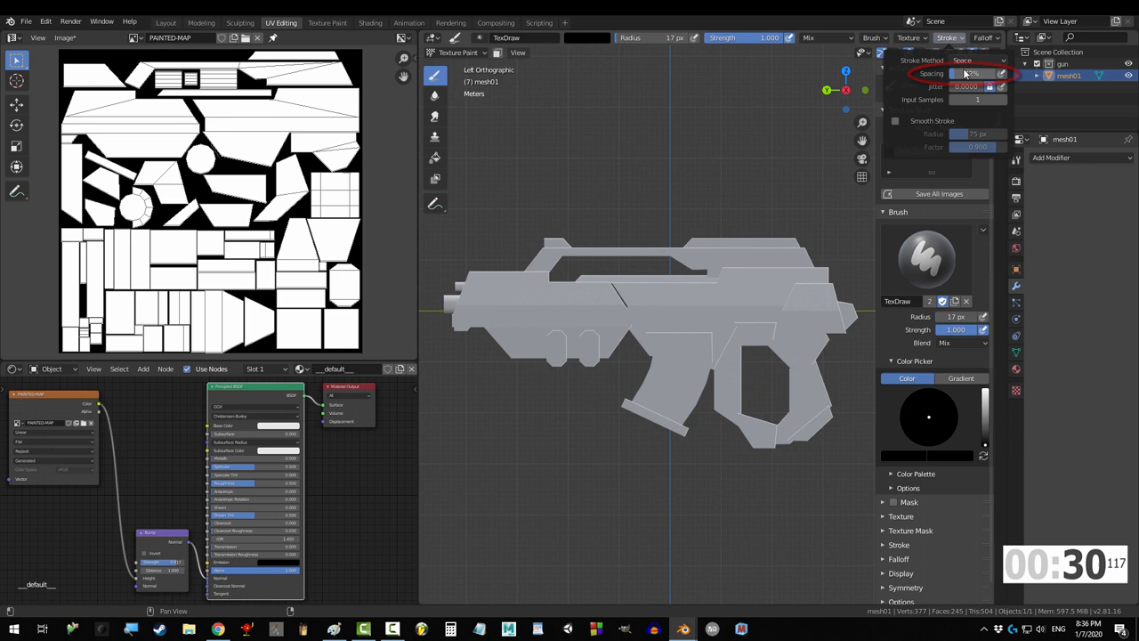
{"action": "left_click_drag", "start_coordinate": [485, 299], "coordinate": [815, 301]}
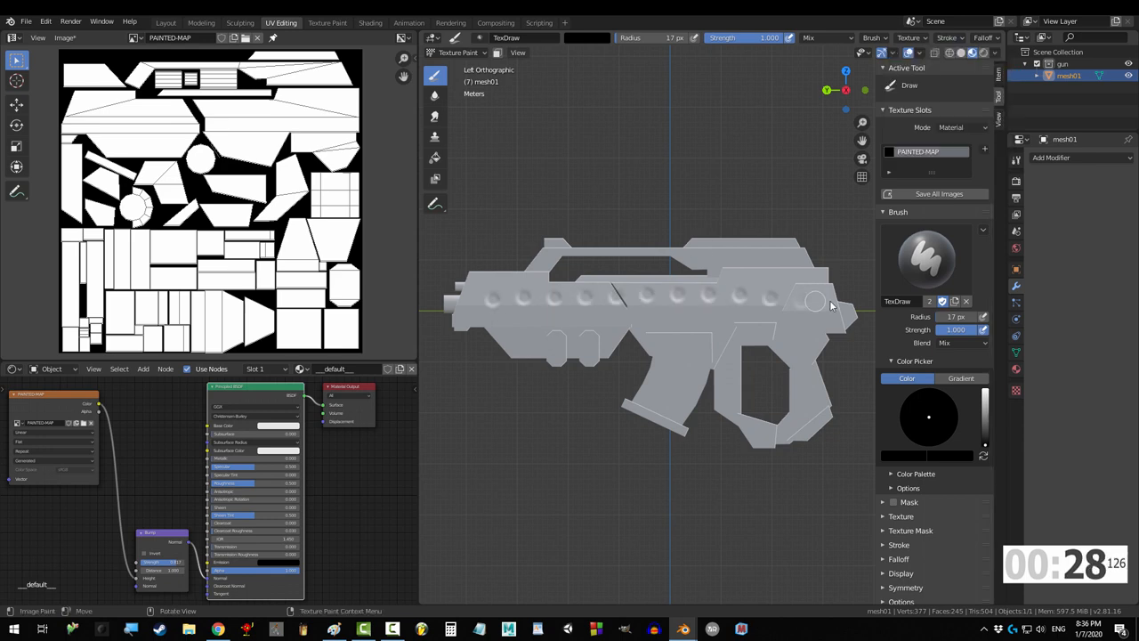
{"action": "left_click", "coordinate": [949, 37]}
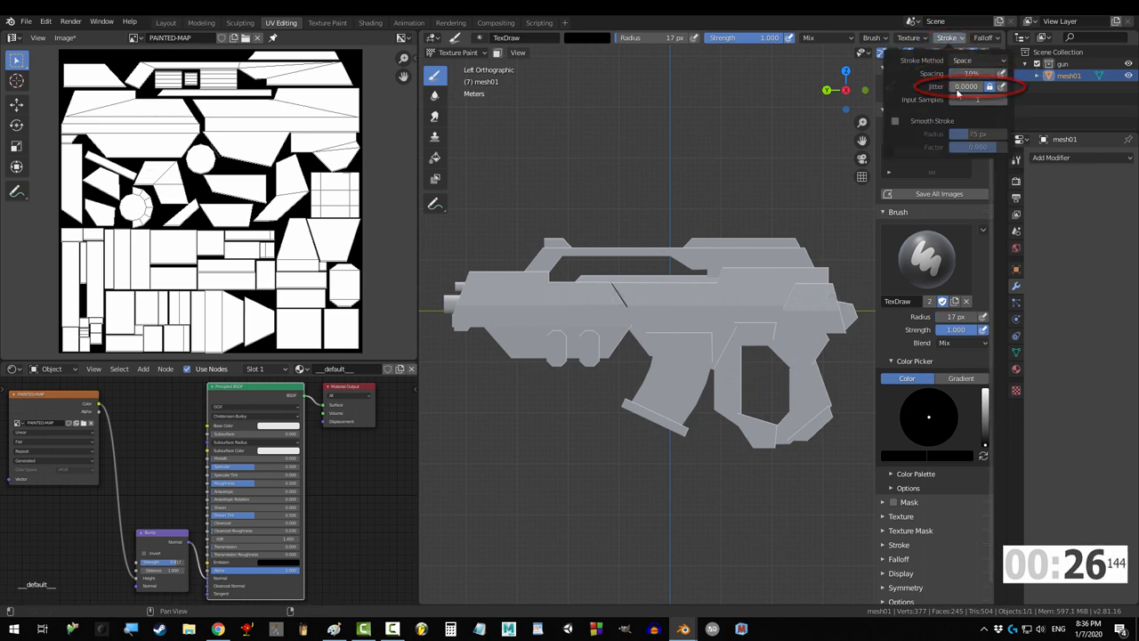
{"action": "left_click", "coordinate": [946, 37]}
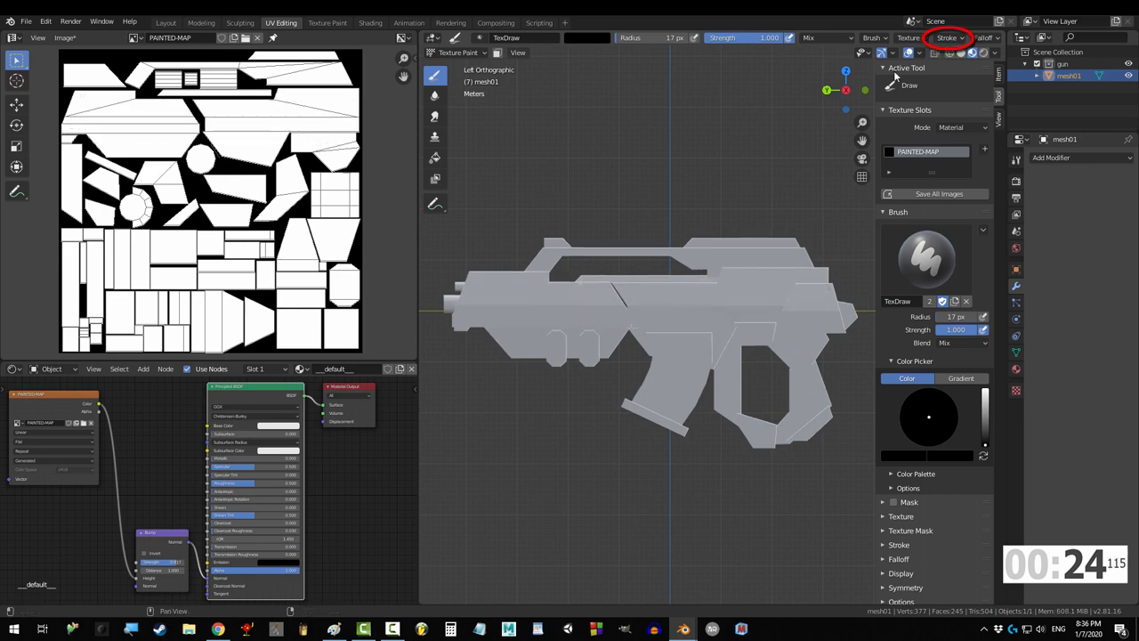
{"action": "left_click_drag", "start_coordinate": [614, 294], "coordinate": [691, 345]}
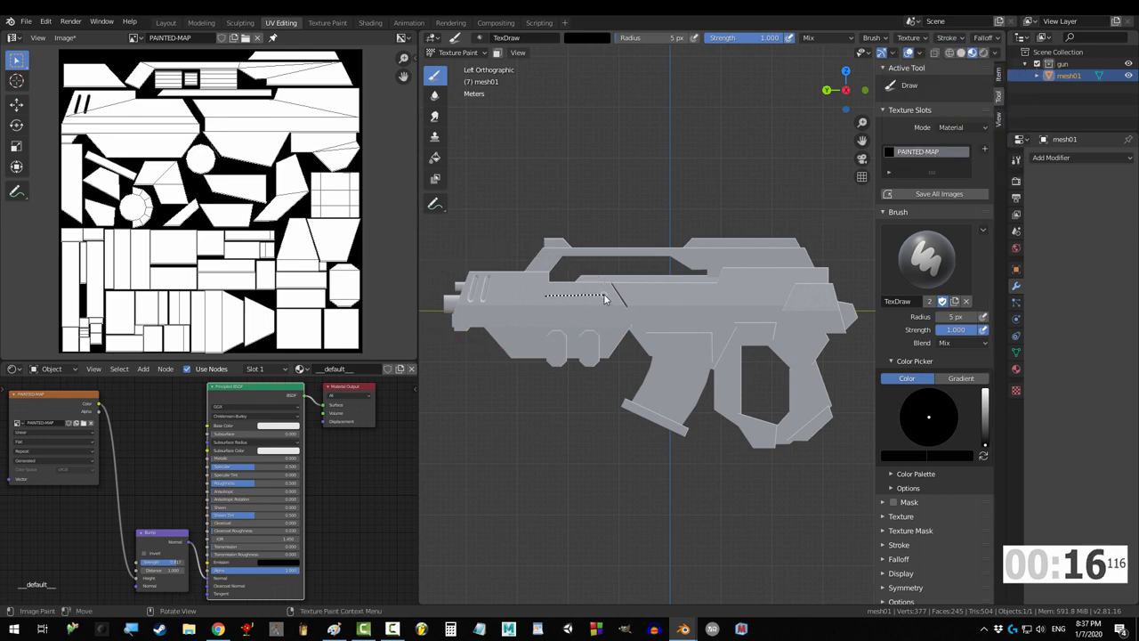
{"action": "left_click", "coordinate": [18, 37]}
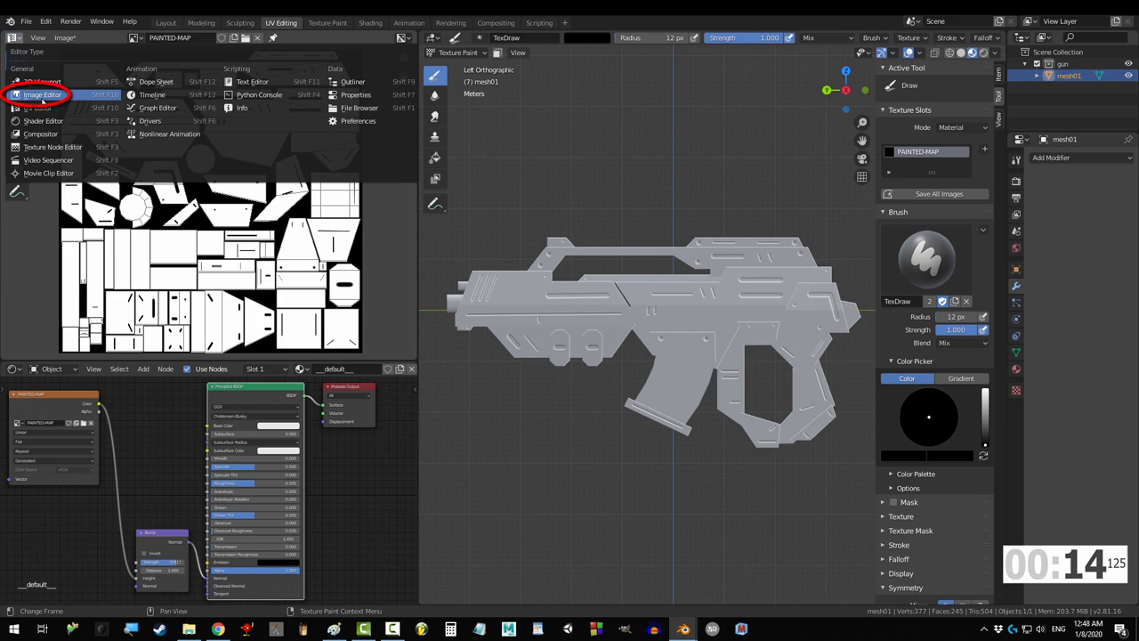